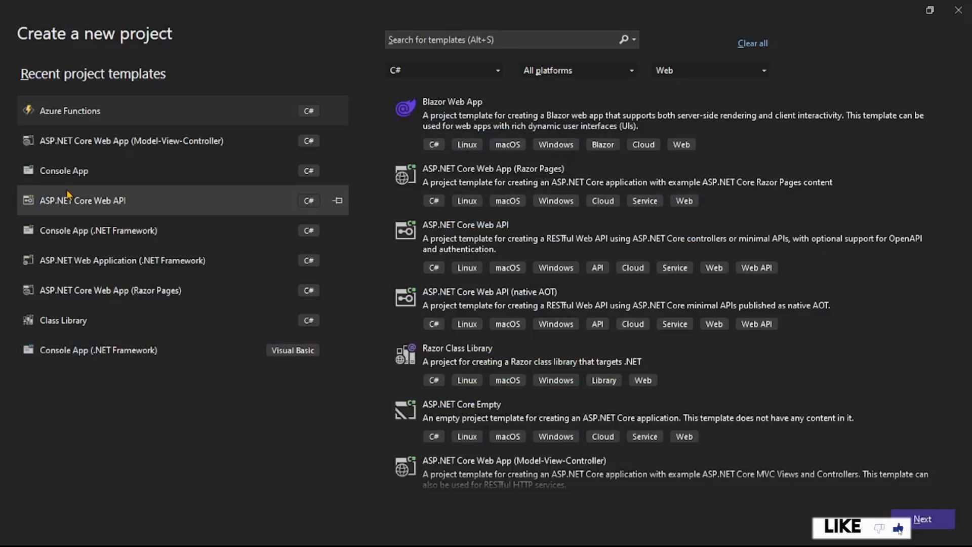
mouse_move(90, 115)
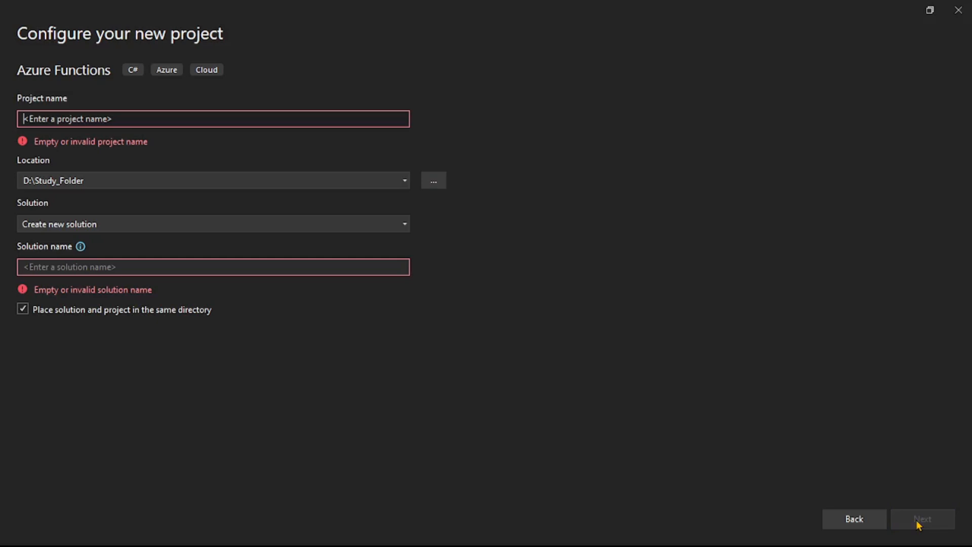
Step: Name the Azure Functions project CosmosDbTriggerDemo and continue to additional settings
type("CosmosDbTriggerDemo")
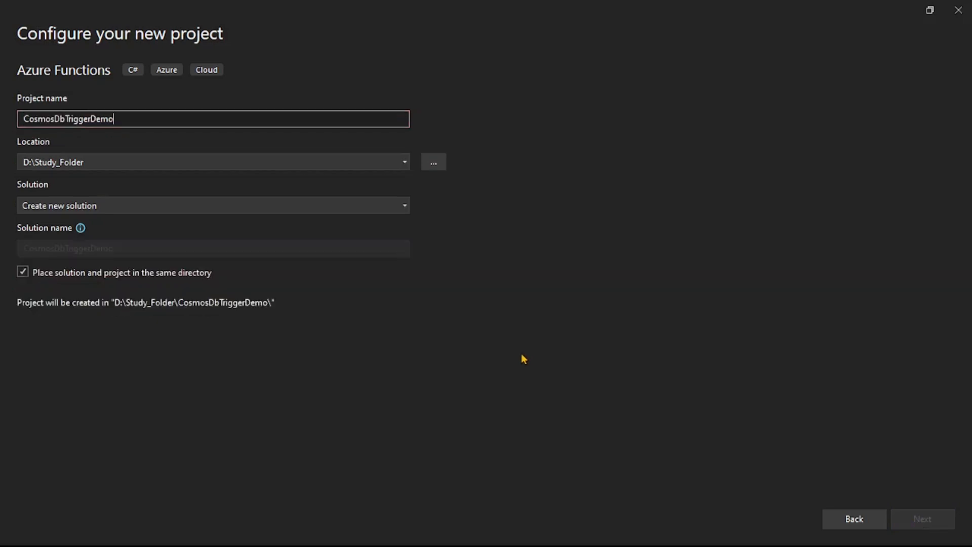
mouse_move(967, 445)
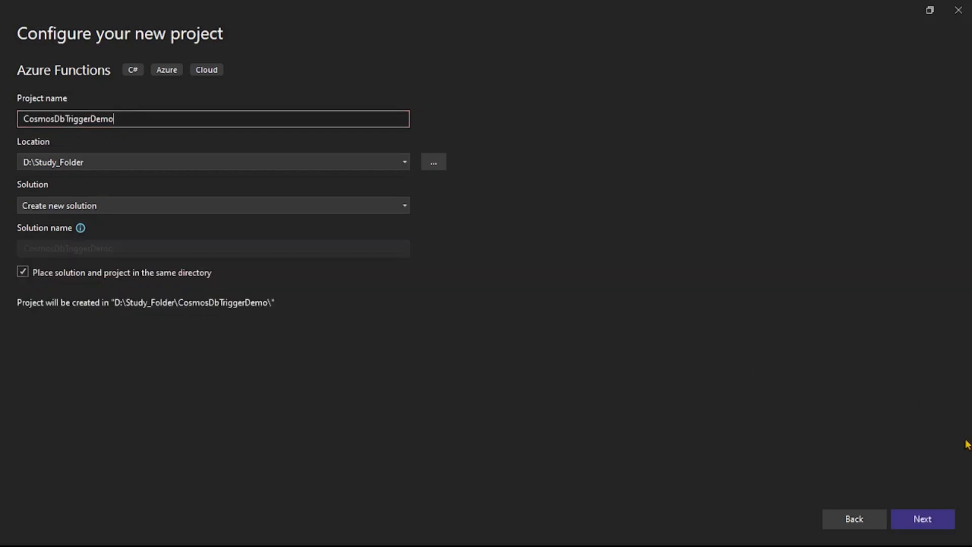
left_click(925, 519)
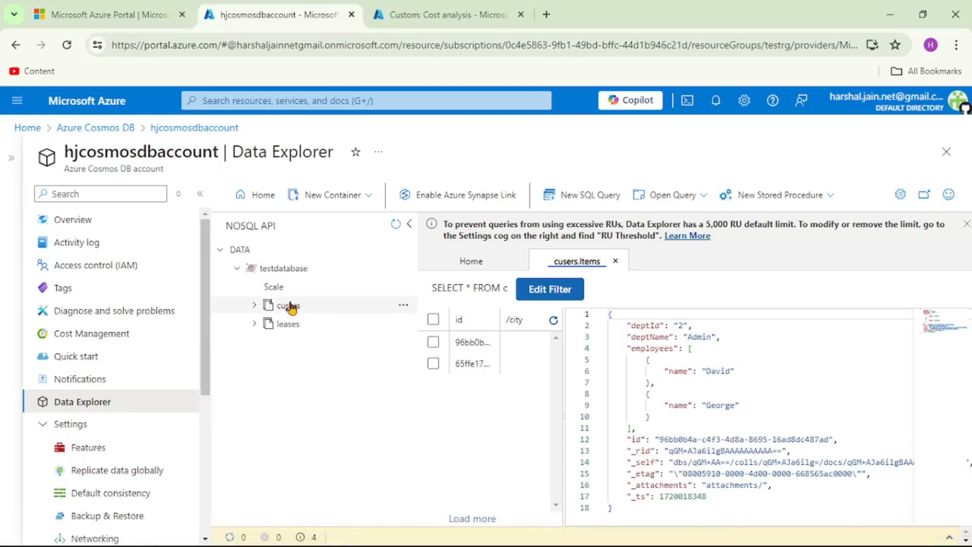
mouse_move(294, 314)
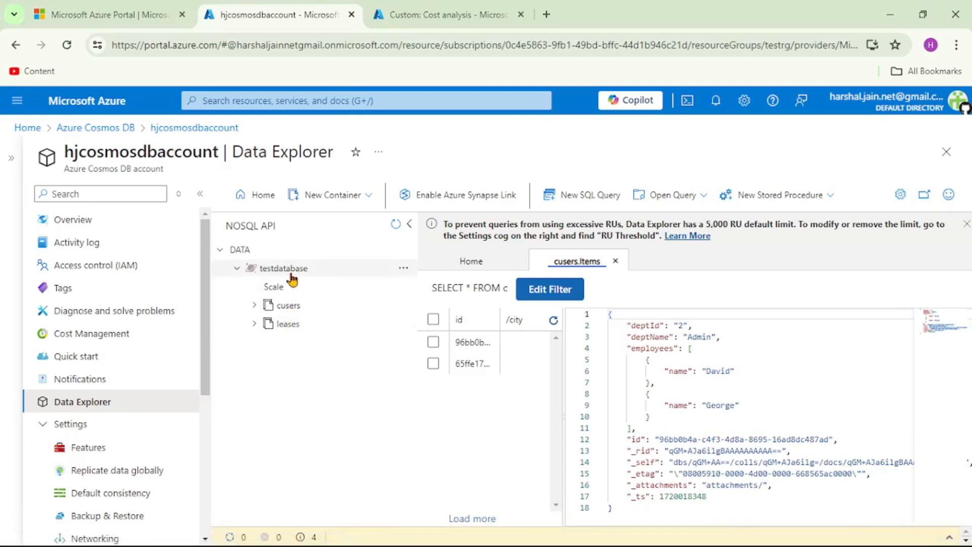
mouse_move(569, 532)
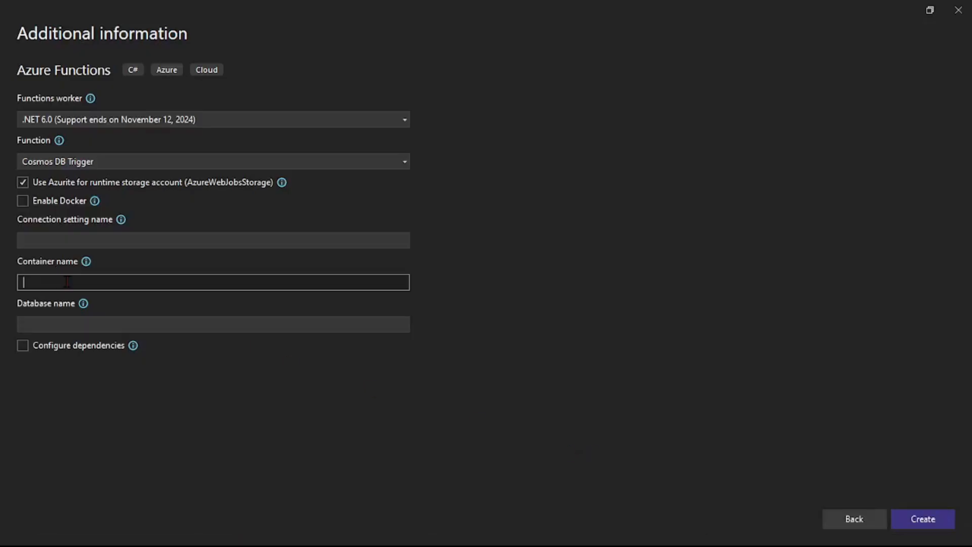
Step: Bind the Cosmos DB trigger to container cusers in testdatabase and create the project
type("cusers")
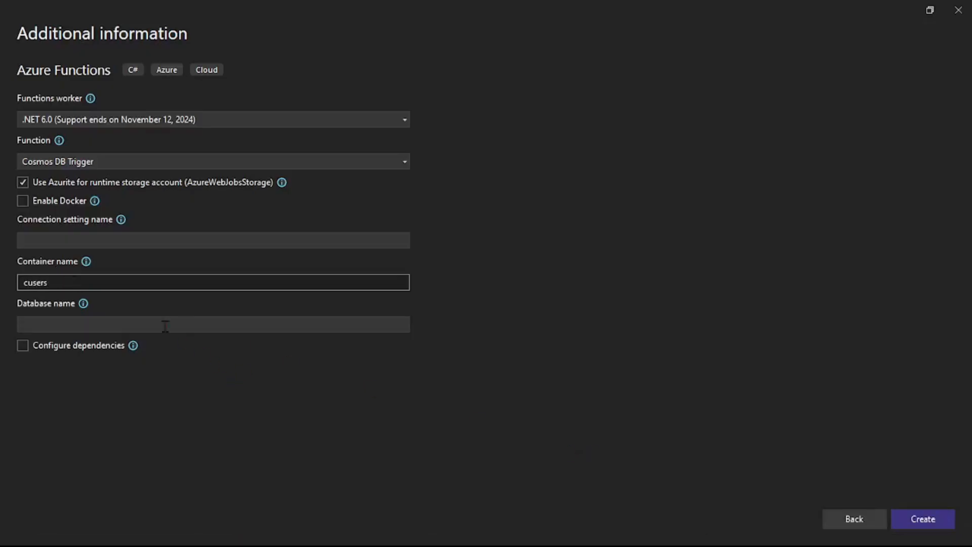
type("testdatabase")
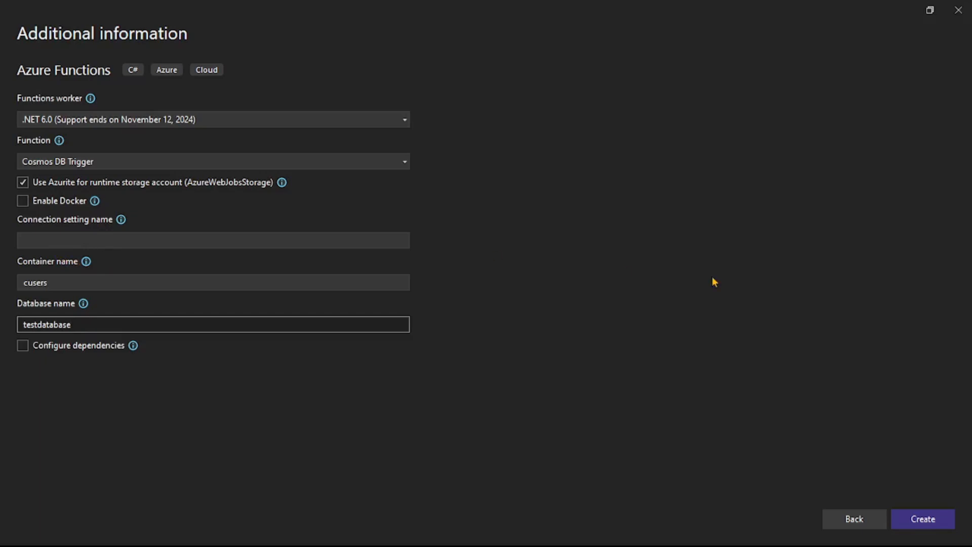
left_click(922, 518)
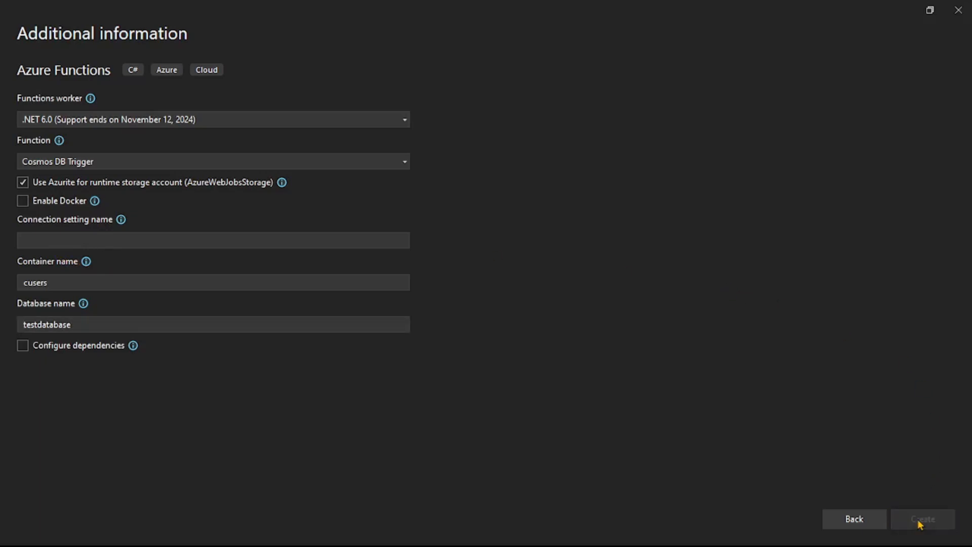
left_click(923, 518)
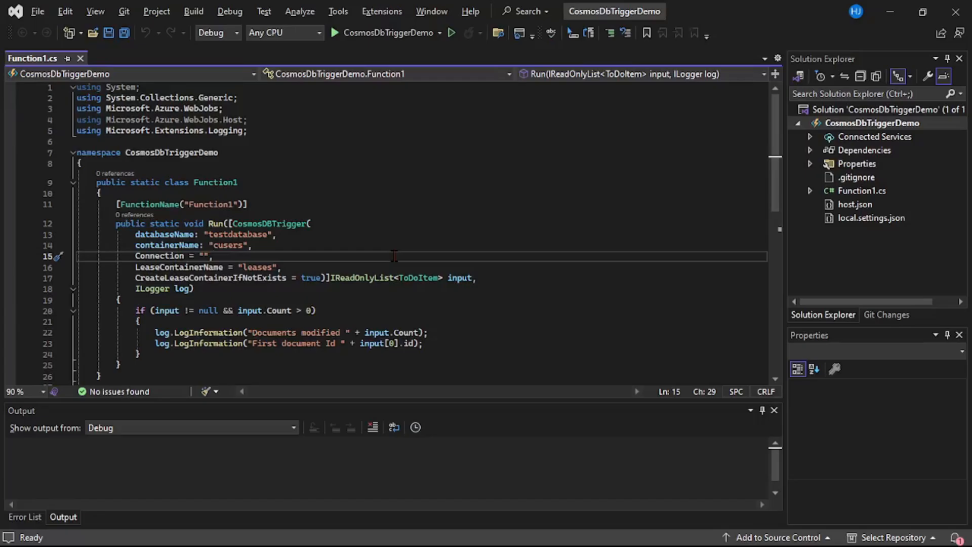
scroll("down", 3)
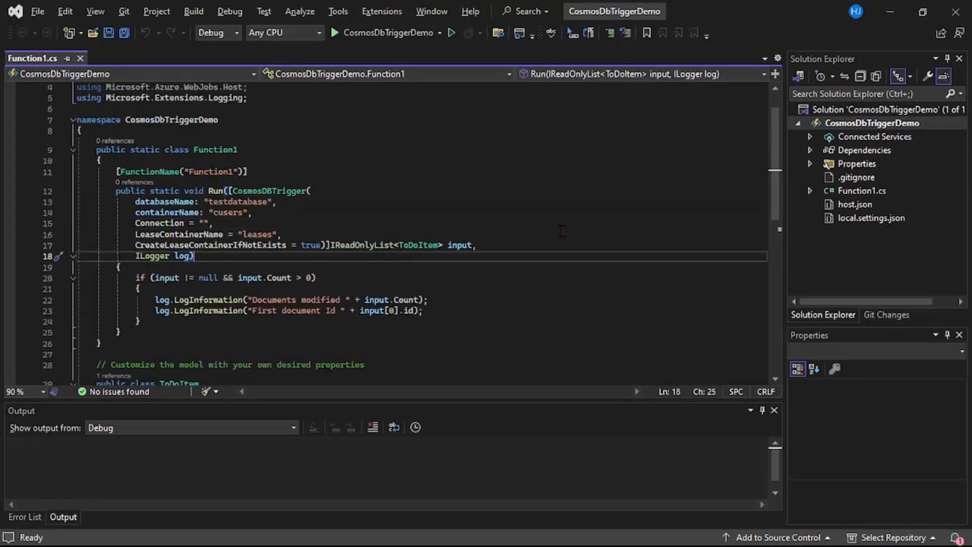
mouse_move(865, 227)
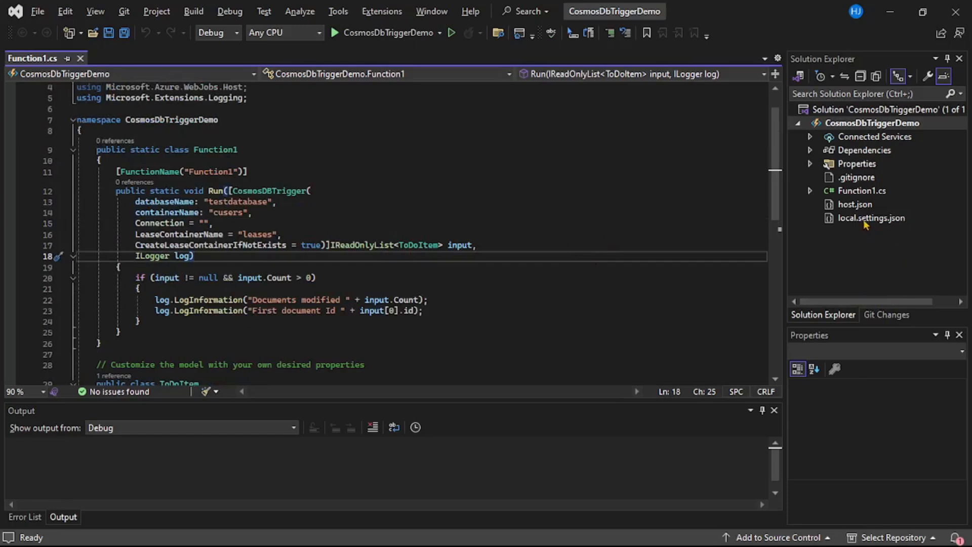
Step: Add "ConnectionStrings": { "CosmosDBConnectionString": "" } to local.settings.json, then go to the browser
double_click(871, 218)
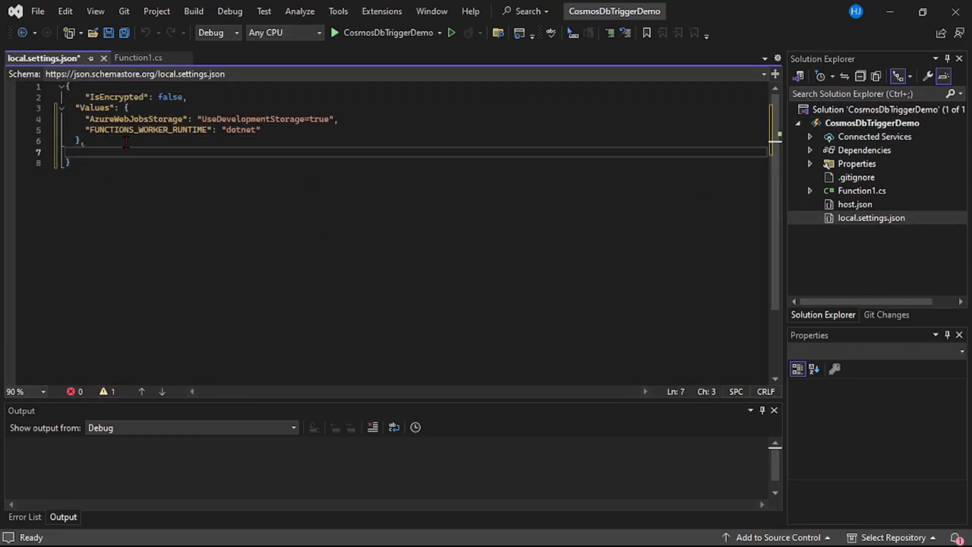
type("\"\"")
type("\"ConnectionStrings\": {")
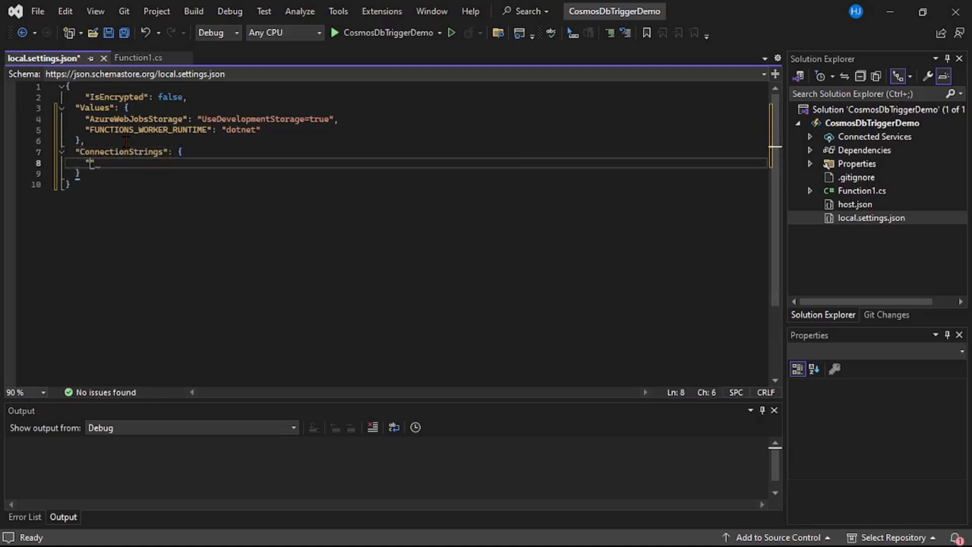
type("CosmosDBConnectionString")
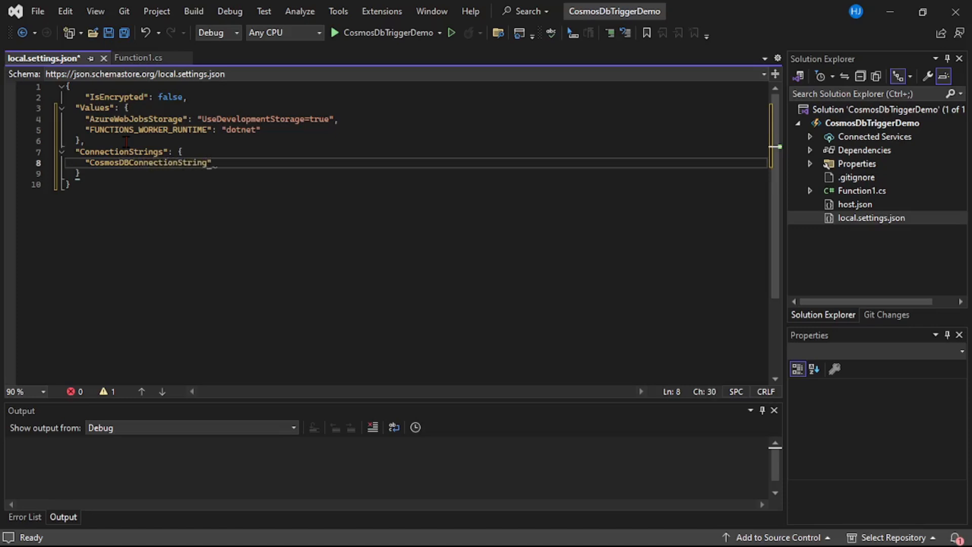
type(": \"\"")
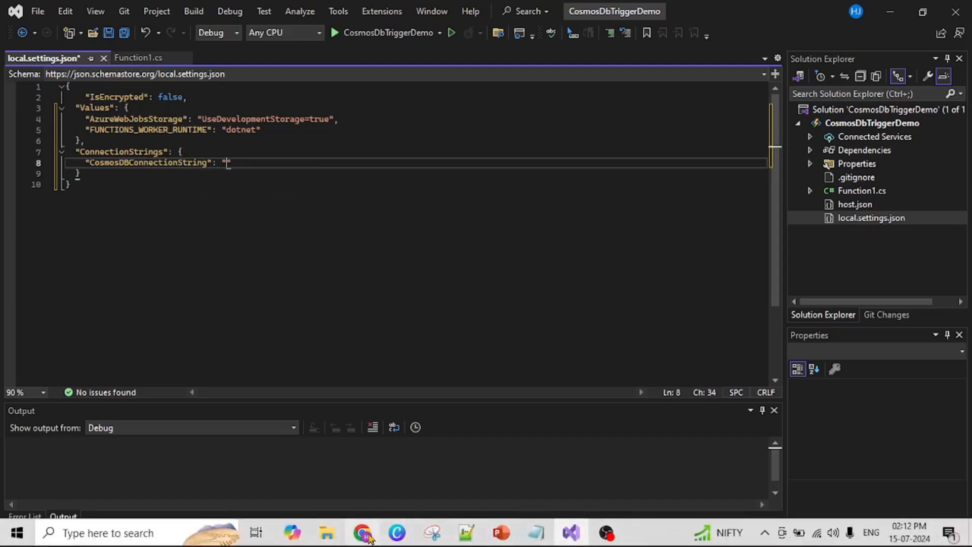
left_click(364, 533)
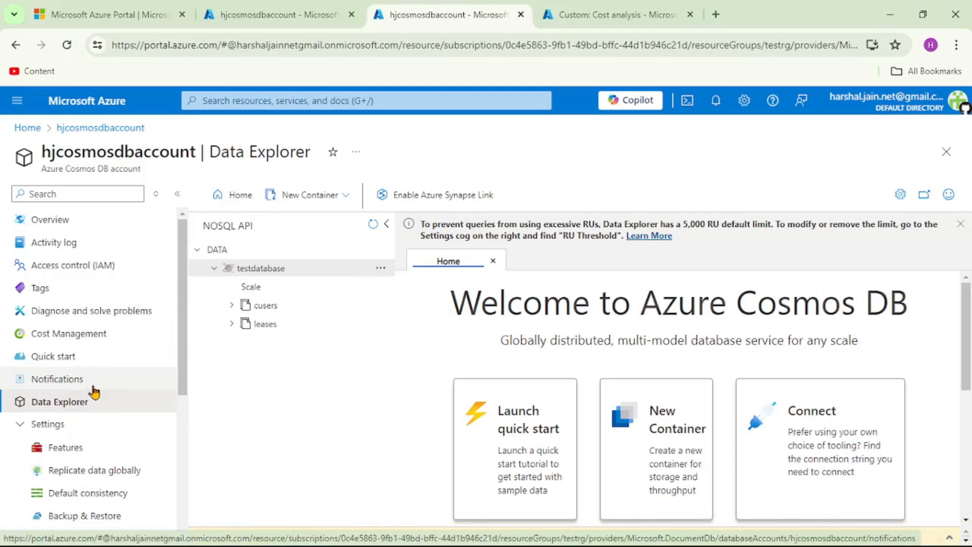
Step: Show the Cosmos DB account's Keys page and reveal the primary connection string
scroll("down", 3)
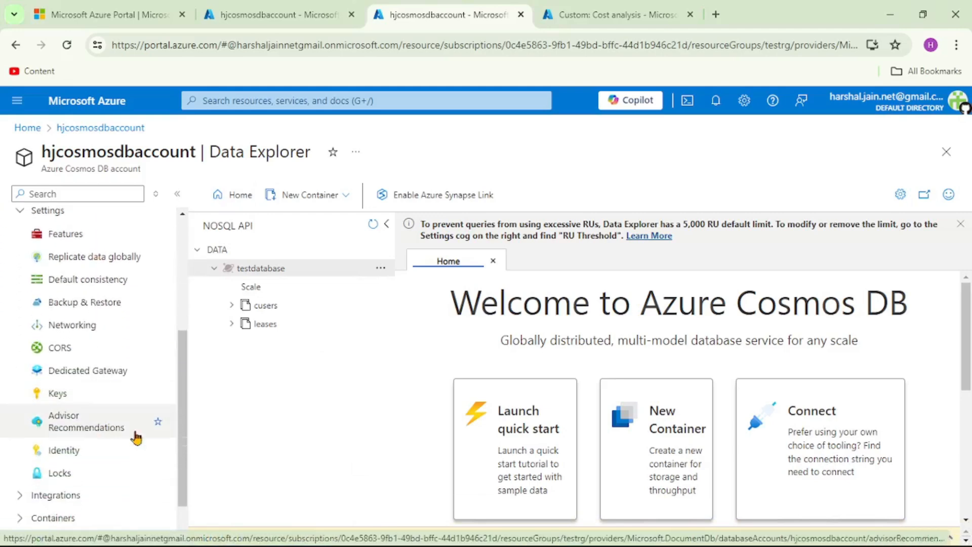
left_click(57, 393)
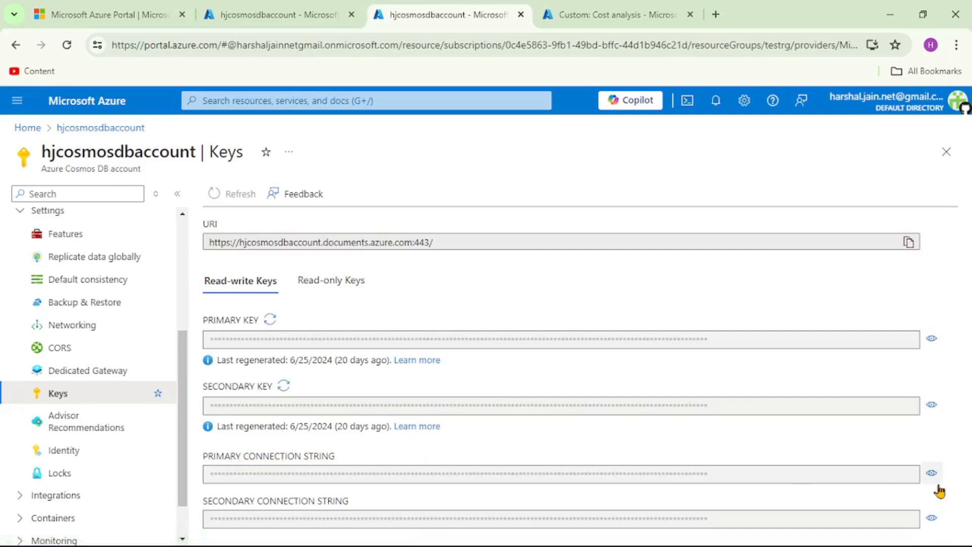
left_click(934, 471)
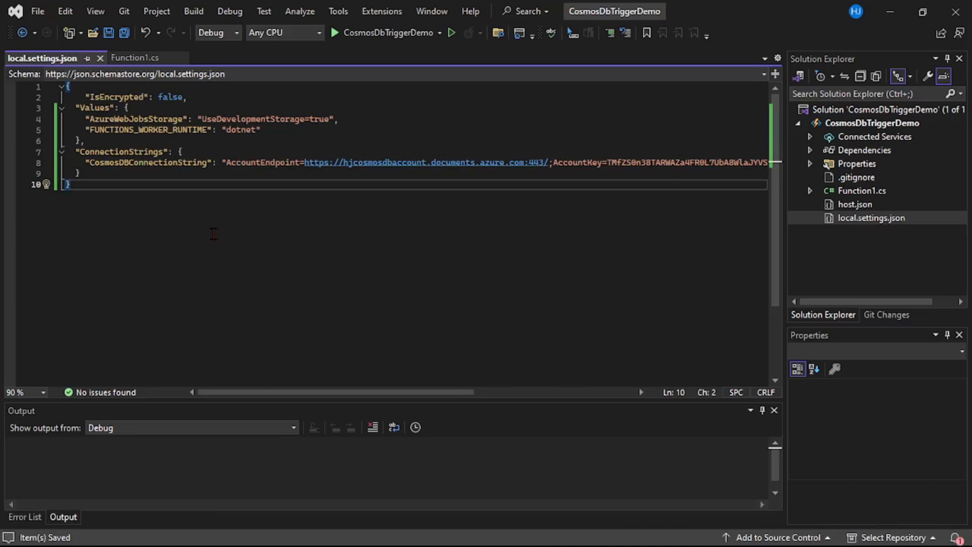
mouse_move(176, 223)
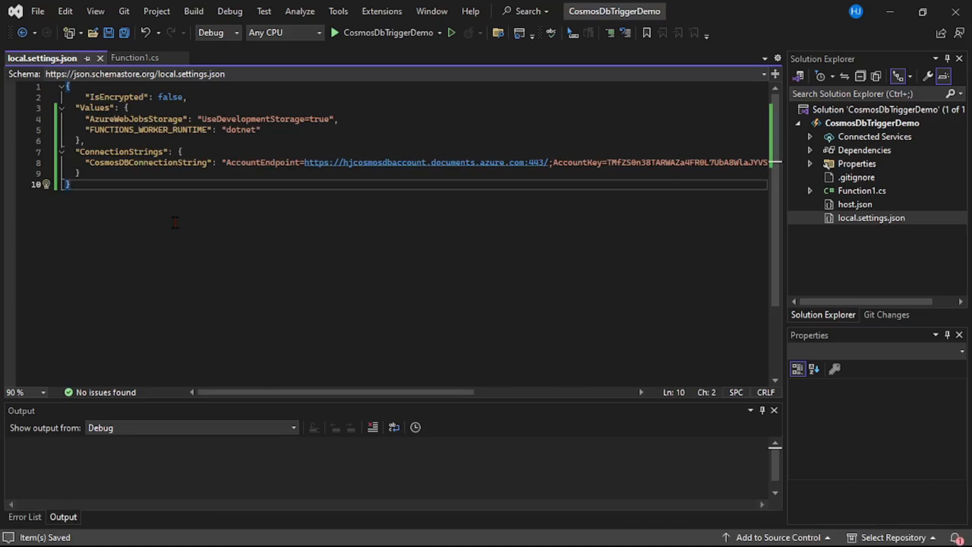
Step: Set the CosmosDBTrigger attribute's Connection to CosmosDBConnectionString in Function1.cs
double_click(147, 163)
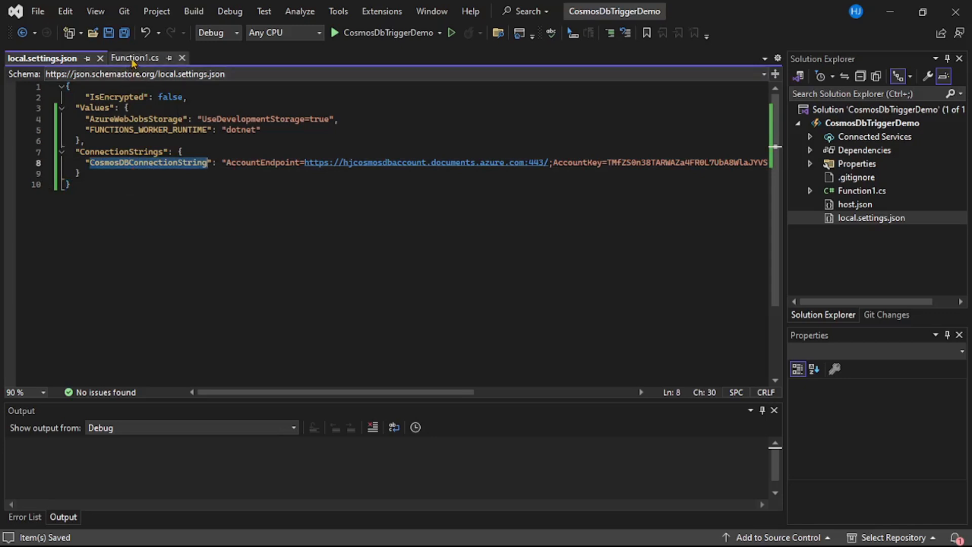
left_click(135, 57)
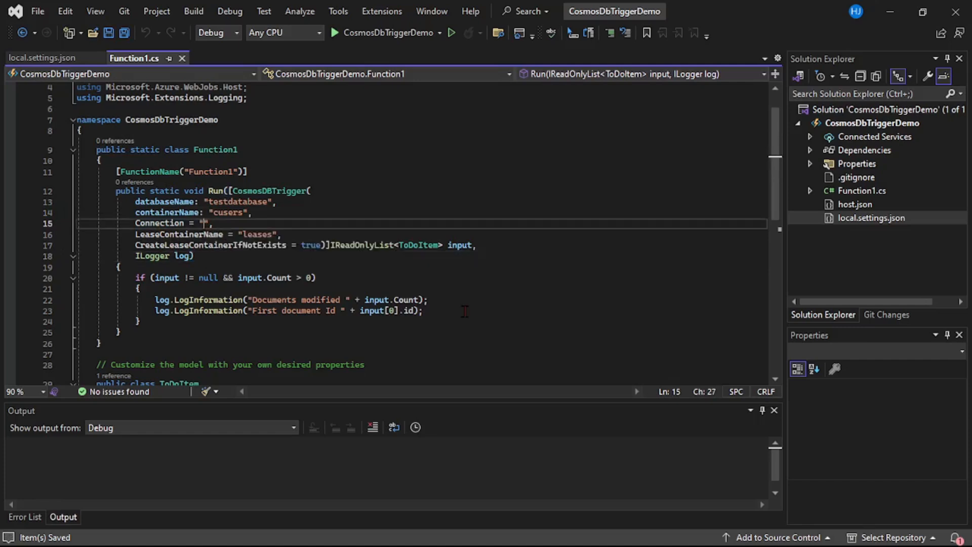
type("CosmosDBConnectionString")
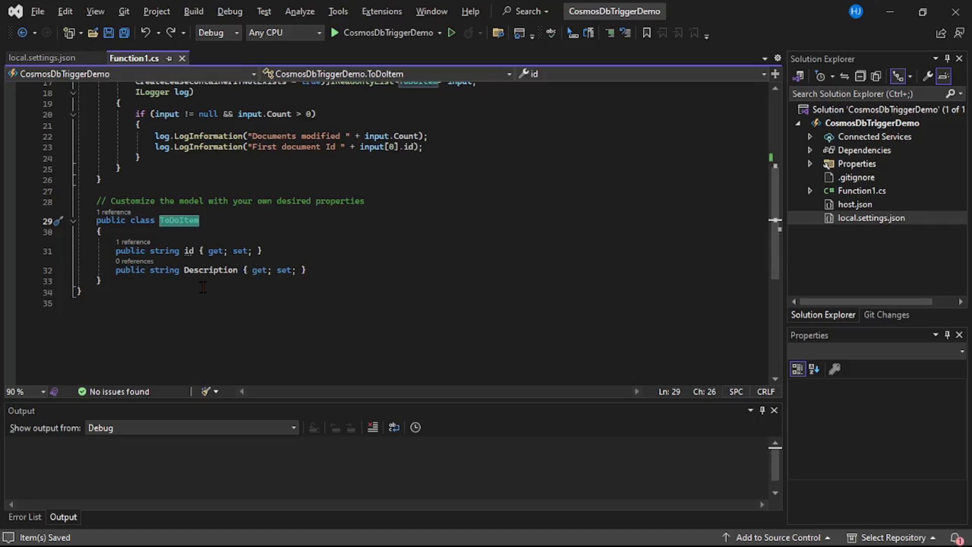
Step: Rewrite ToDoItem as User with JsonProperty-mapped Id, UserName, UserEmail, City, then view the sample JSON
left_click(99, 280)
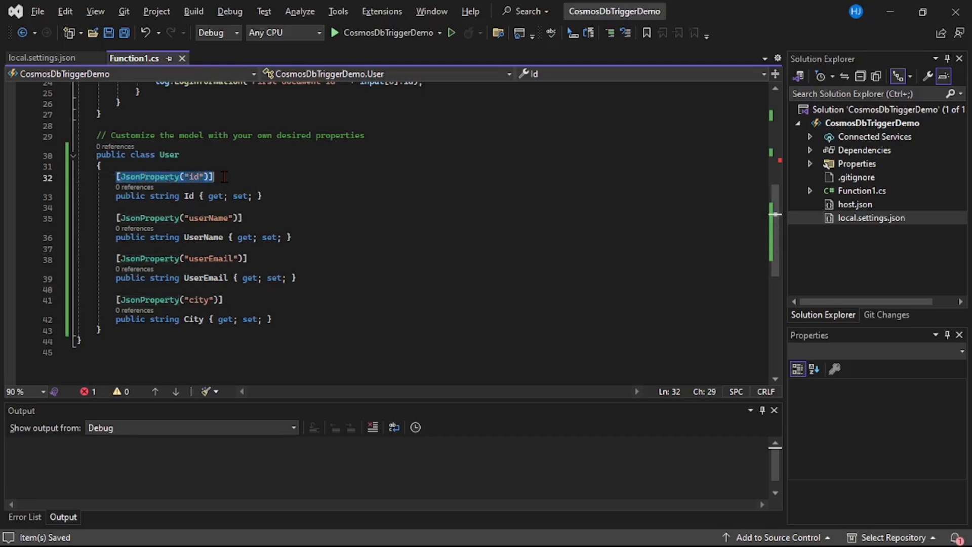
mouse_move(194, 185)
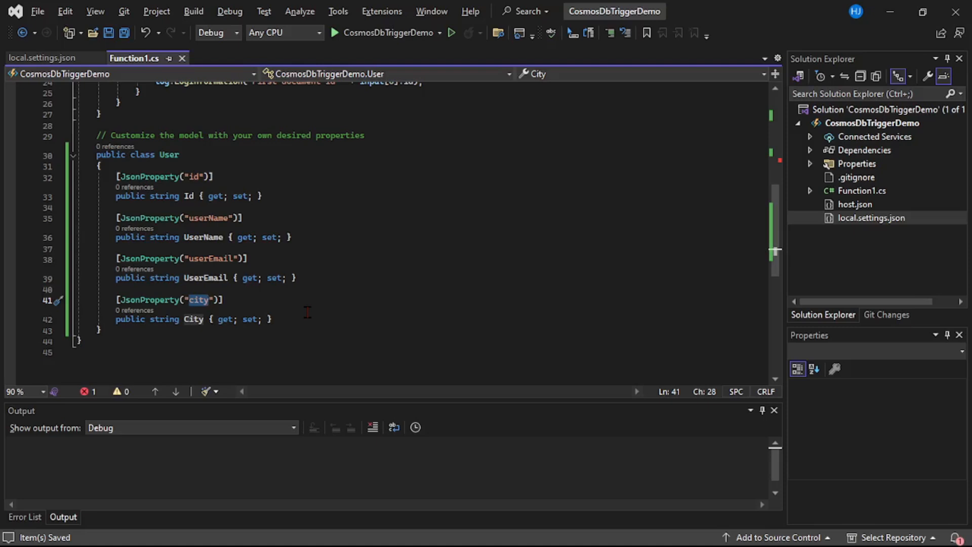
left_click(393, 278)
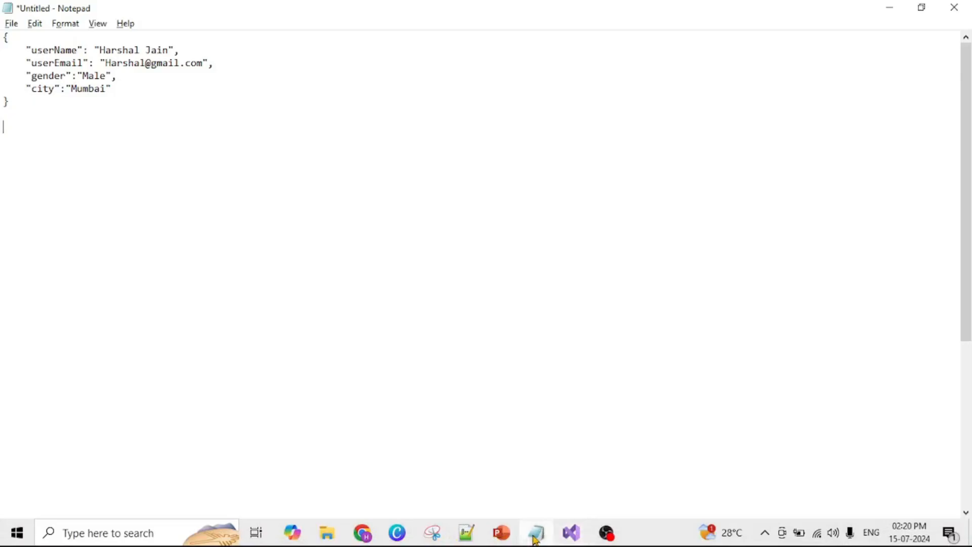
key("ctrl+a")
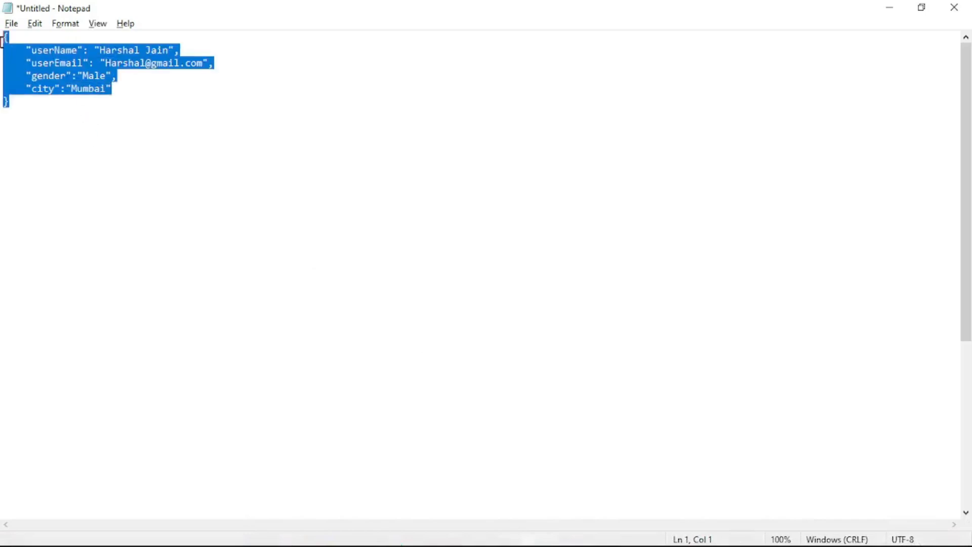
left_click(59, 77)
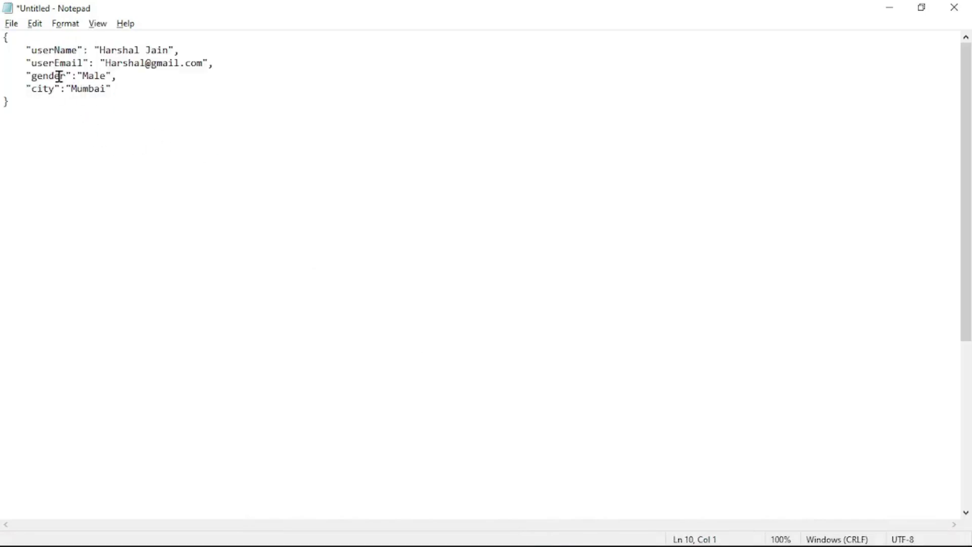
double_click(49, 50)
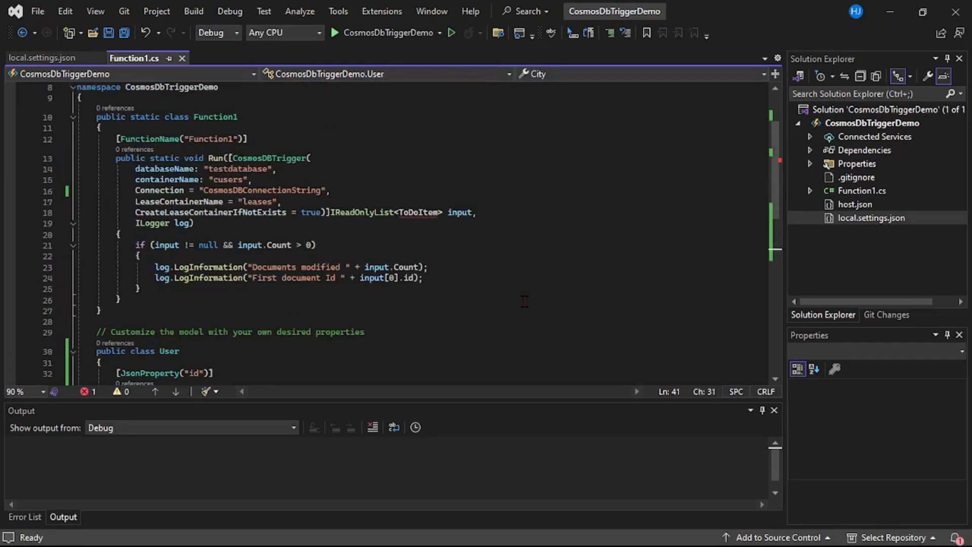
Step: Change the trigger input to IReadOnlyList<User> and log input[0].Id, then go to the Azure portal
scroll("down", 3)
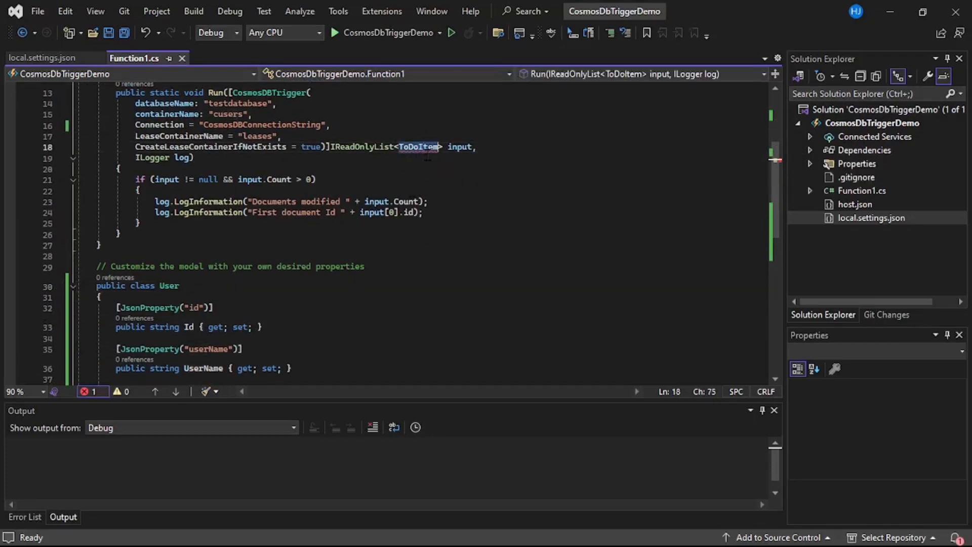
type("User")
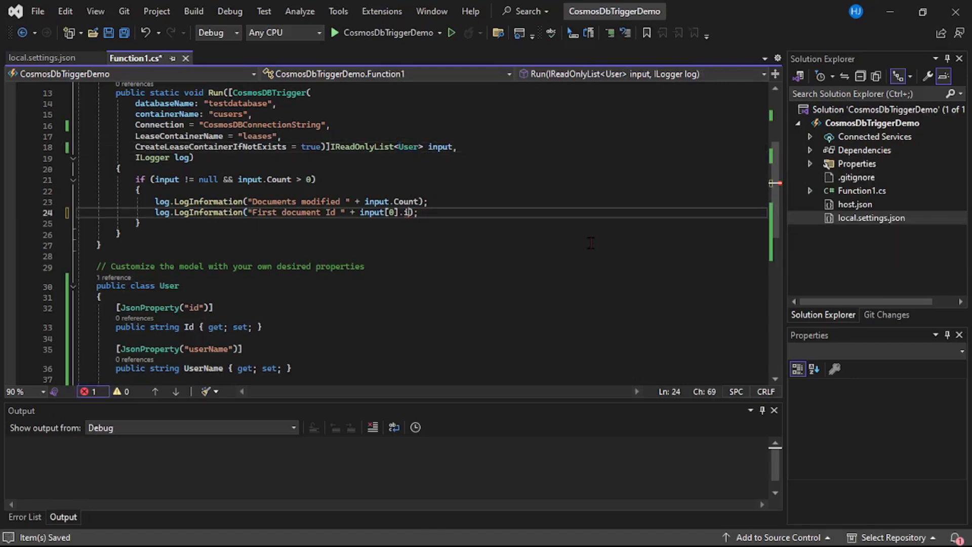
type("I")
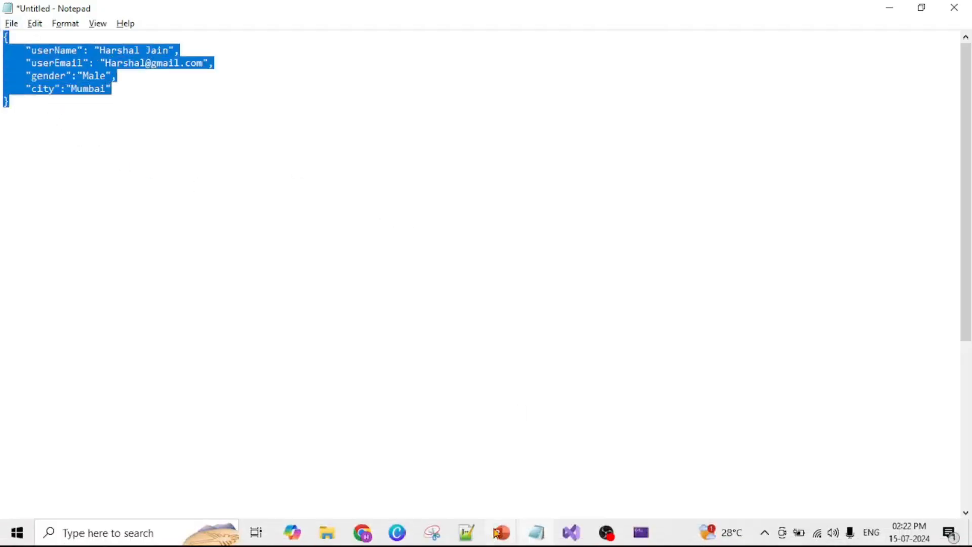
left_click(358, 533)
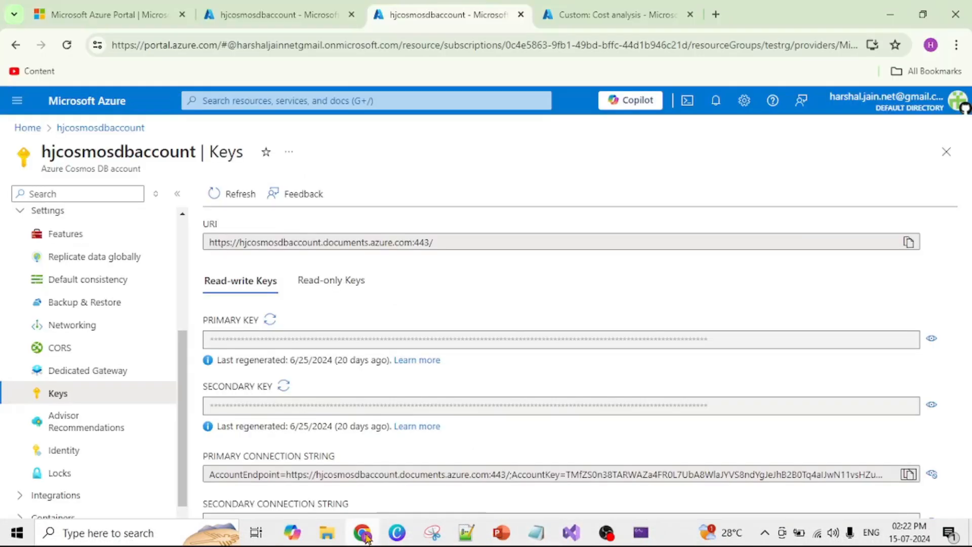
Step: In Data Explorer, create and save a new user document in the cusers container
left_click(280, 15)
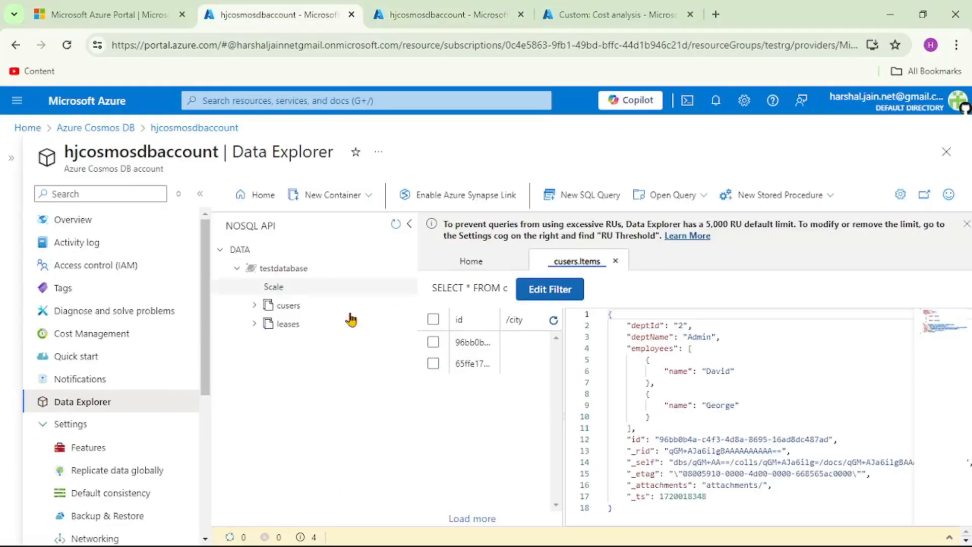
mouse_move(290, 275)
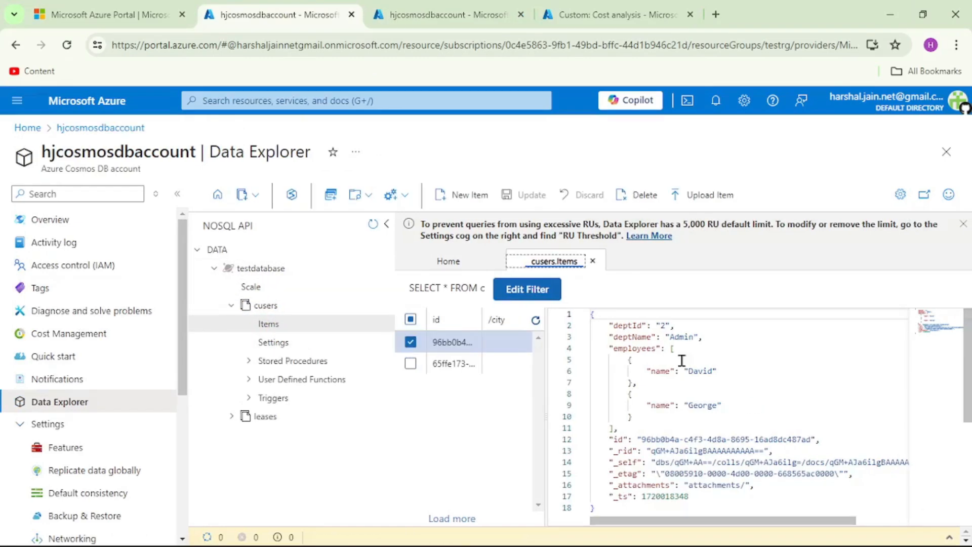
left_click(469, 196)
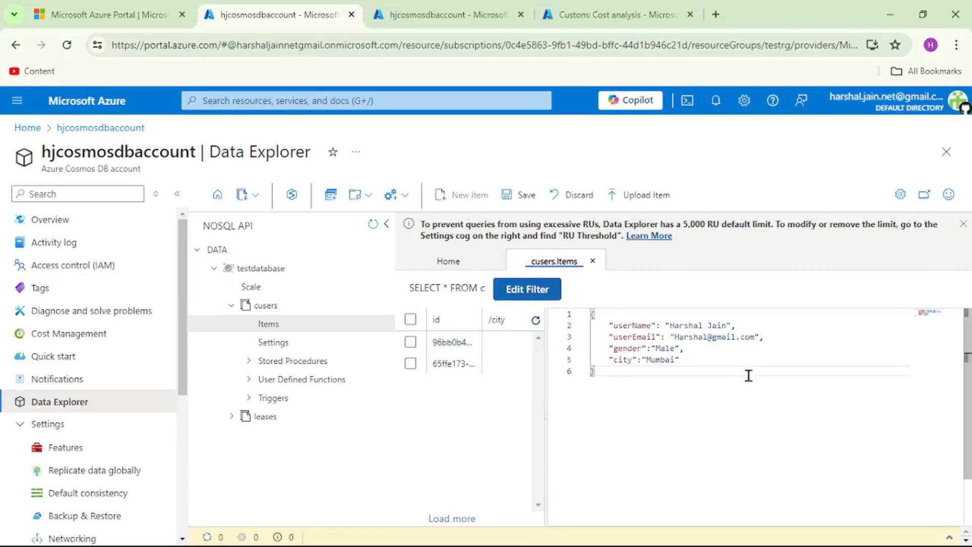
mouse_move(645, 325)
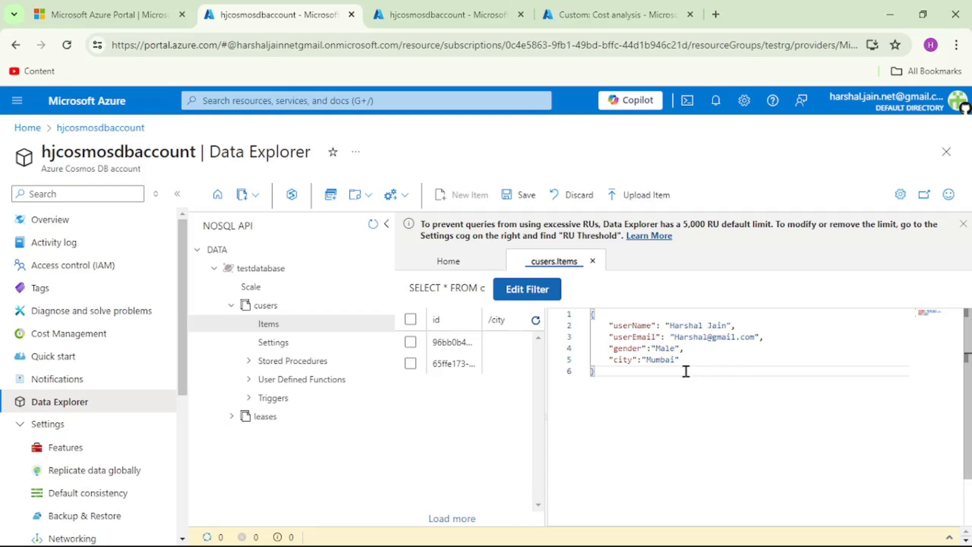
left_click(523, 196)
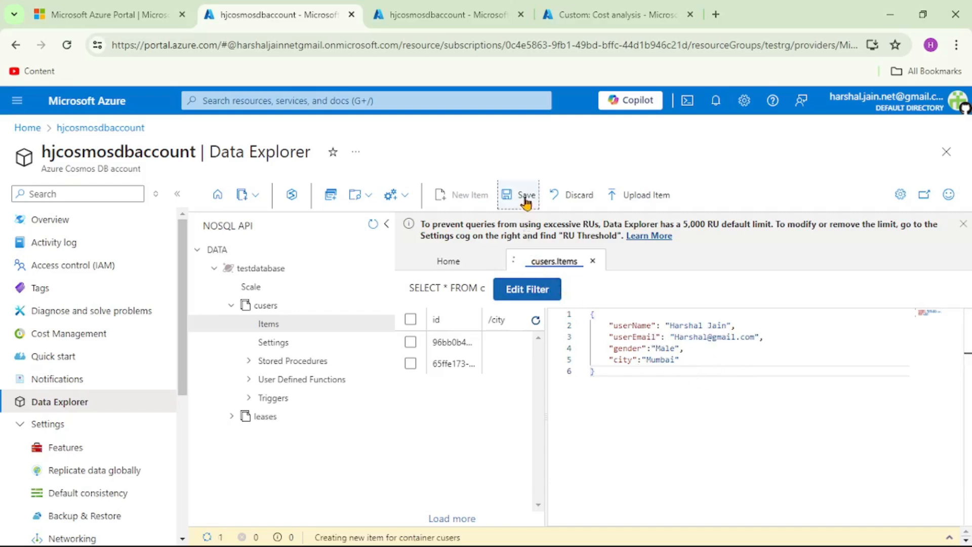
left_click(525, 195)
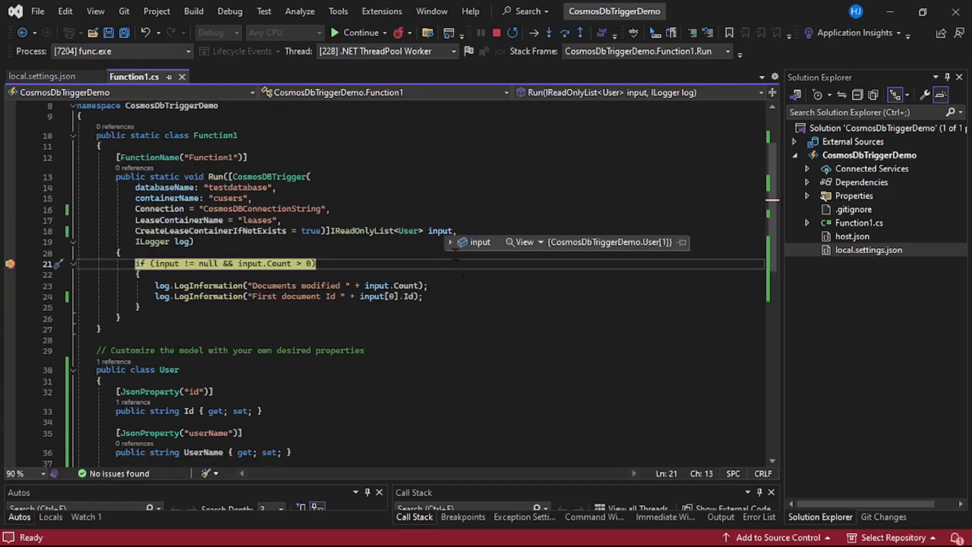
left_click(451, 242)
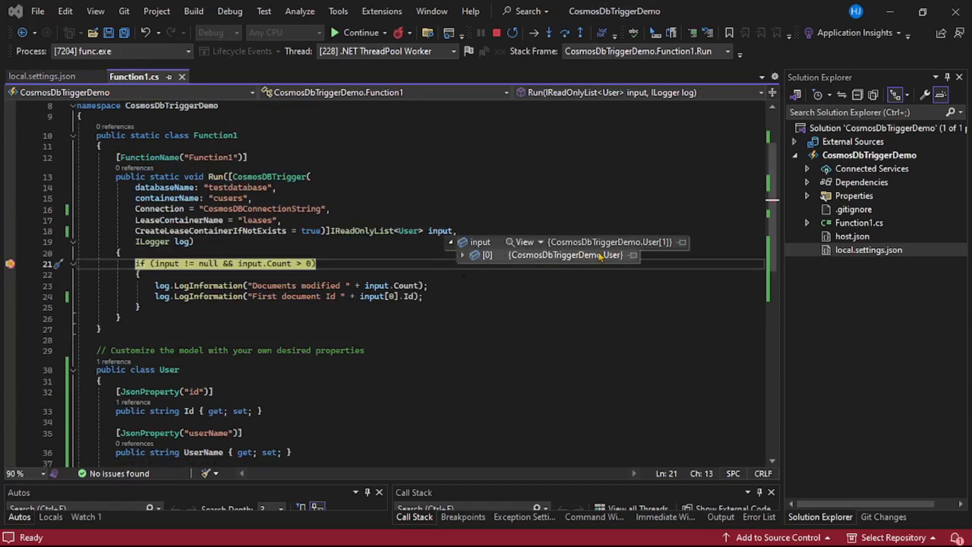
mouse_move(461, 259)
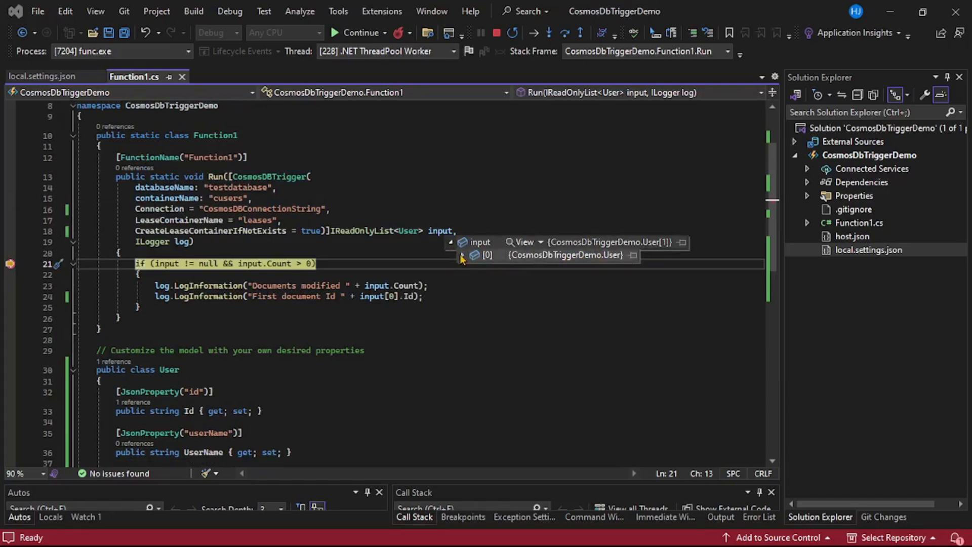
left_click(466, 255)
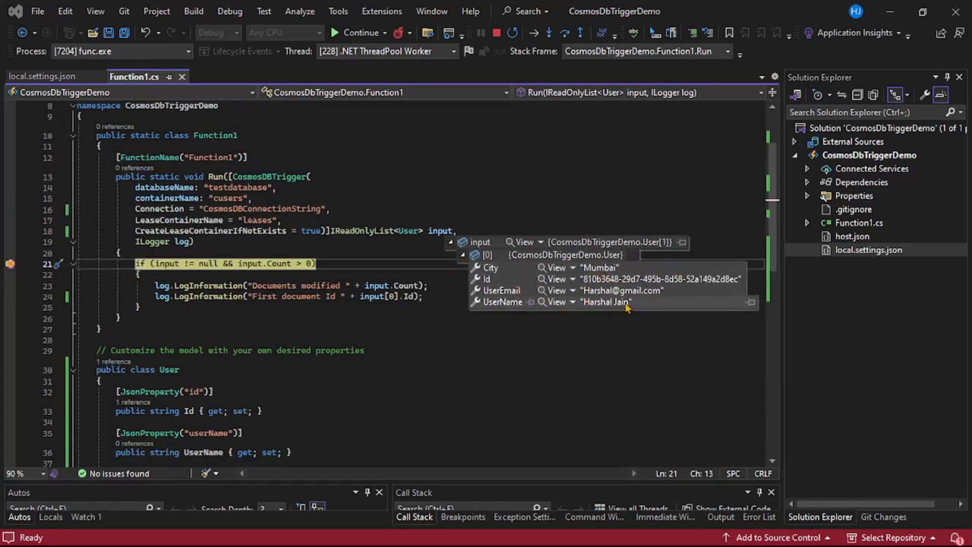
mouse_move(644, 298)
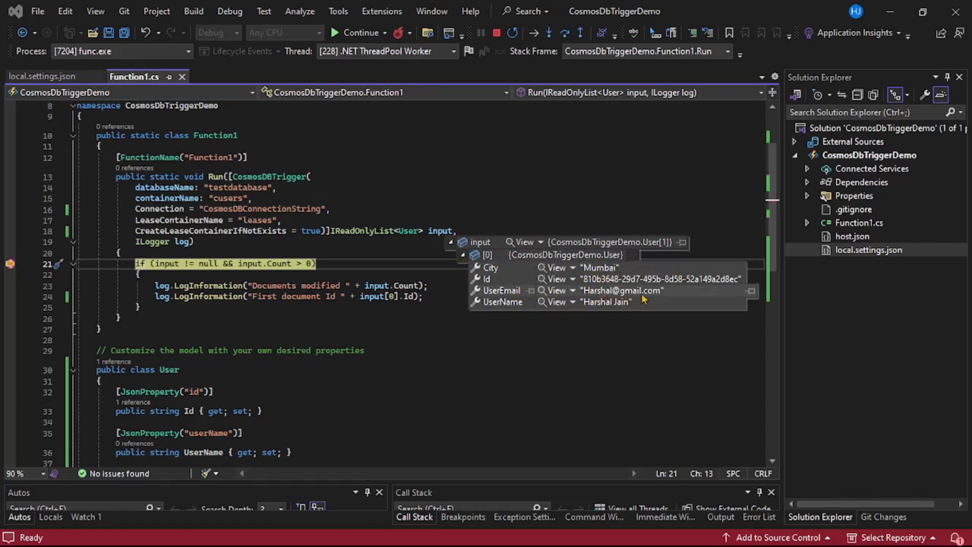